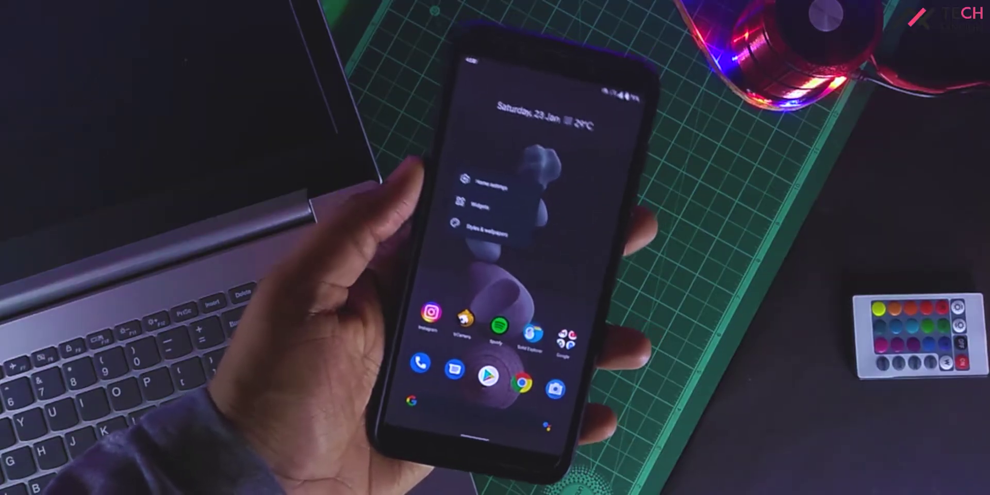
{"action": "left_click", "coordinate": [482, 184]}
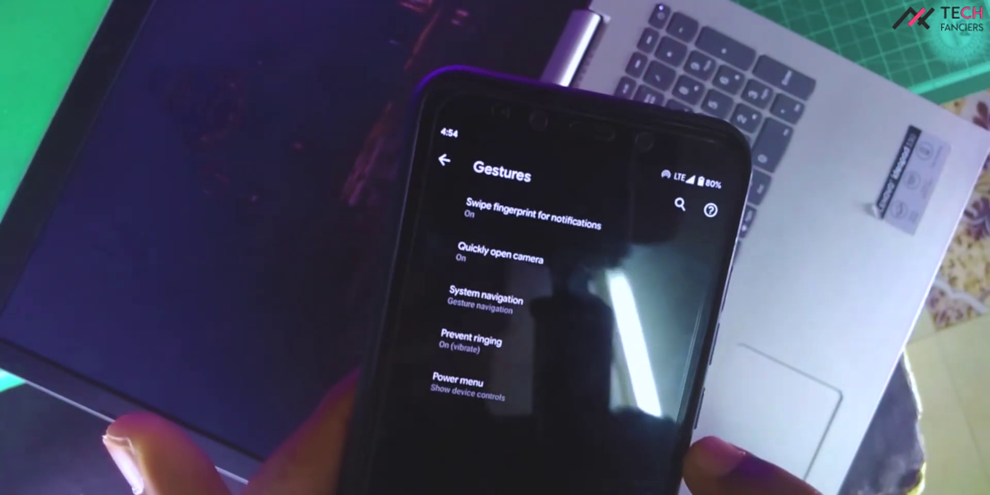
{"action": "left_click", "coordinate": [444, 160]}
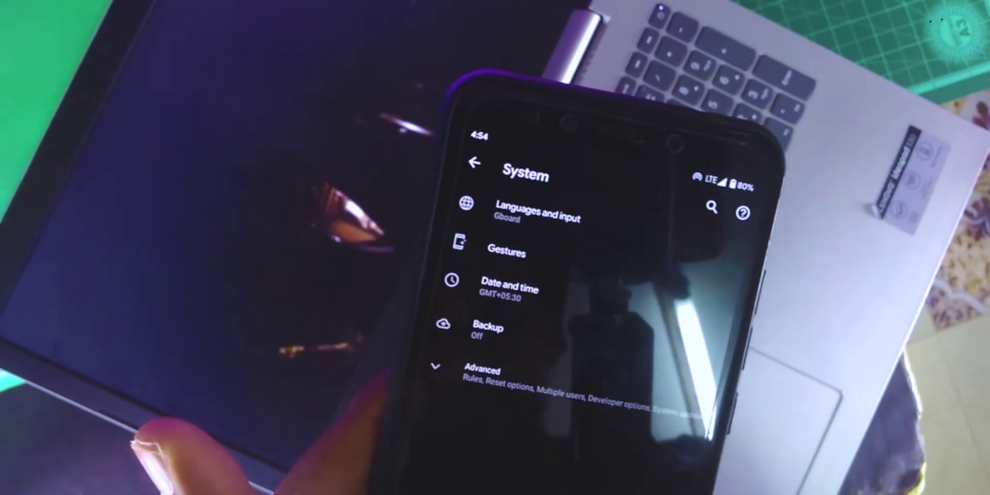